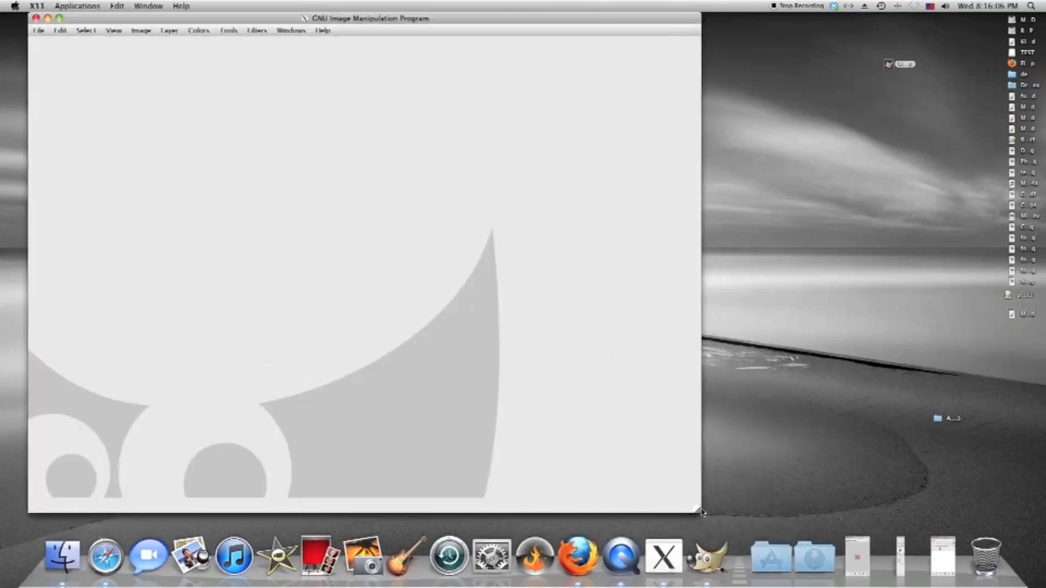
Bring up the File menu in the empty GIMP window
left_click(32, 36)
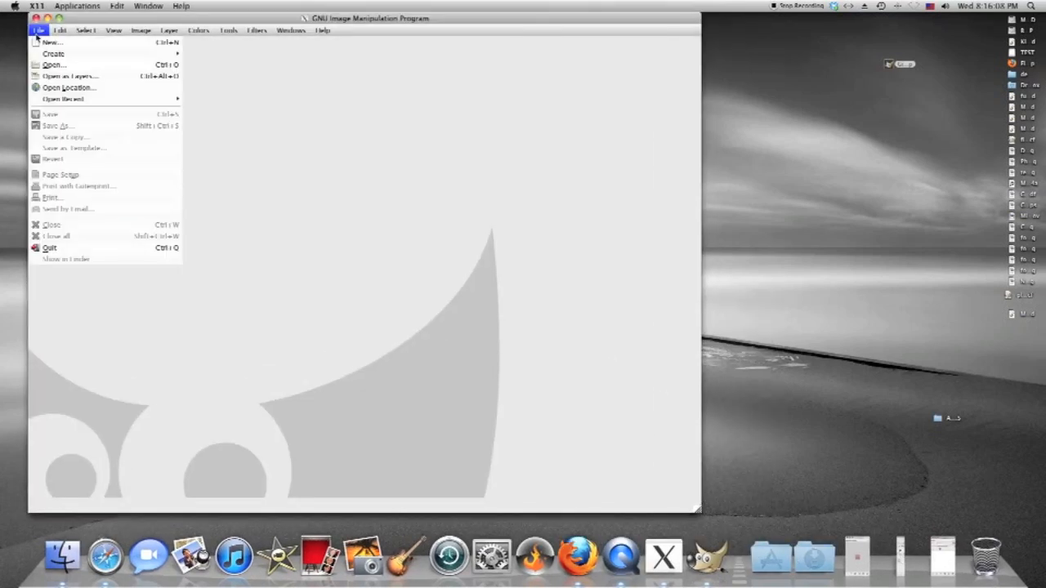
Start a new image, bringing up the Create a New Image settings at 640×400 pixels
left_click(51, 39)
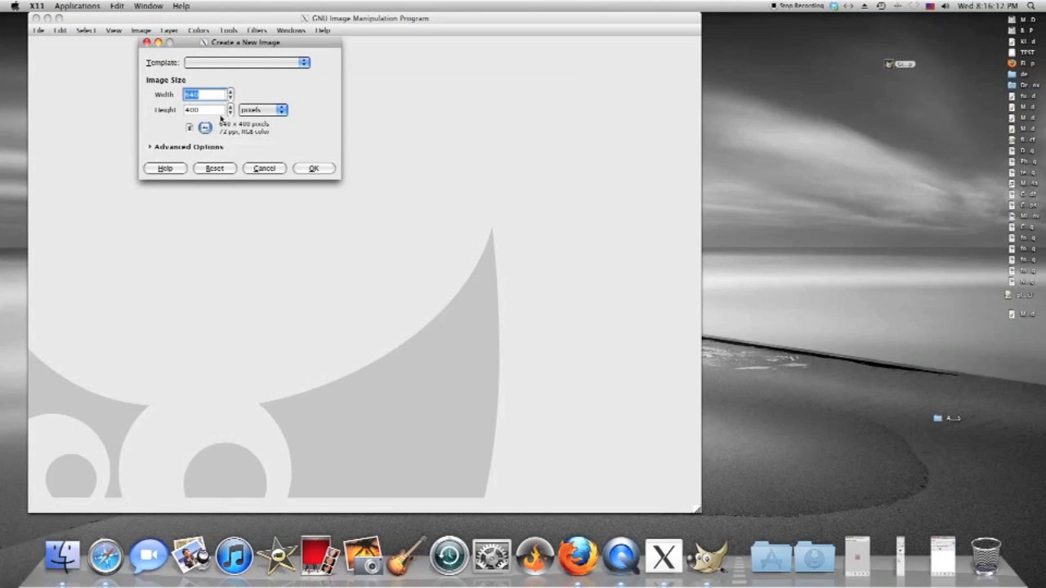
mouse_move(296, 137)
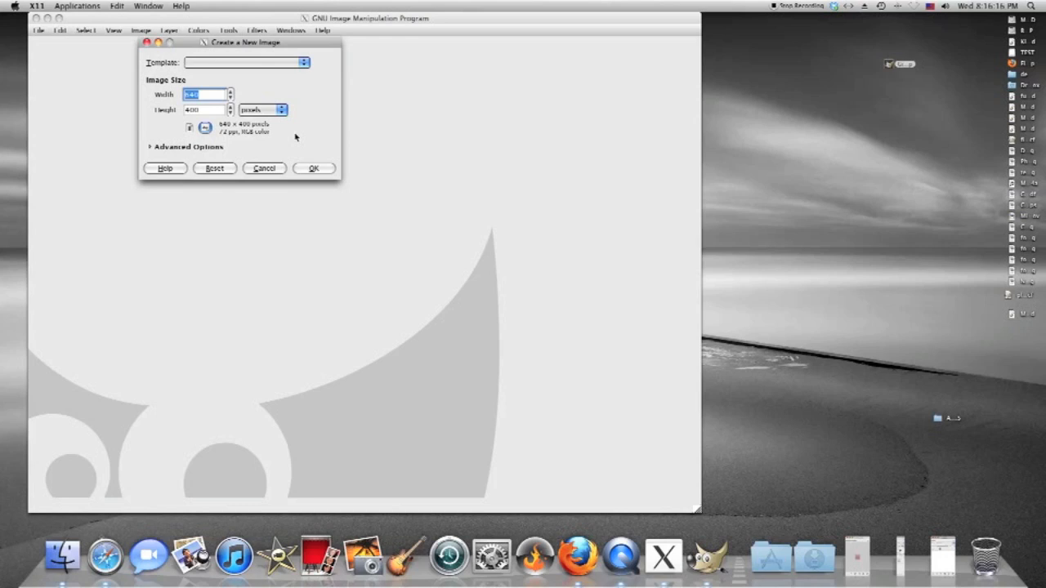
Confirm creation of the blank white 640×400 canvas
left_click(317, 168)
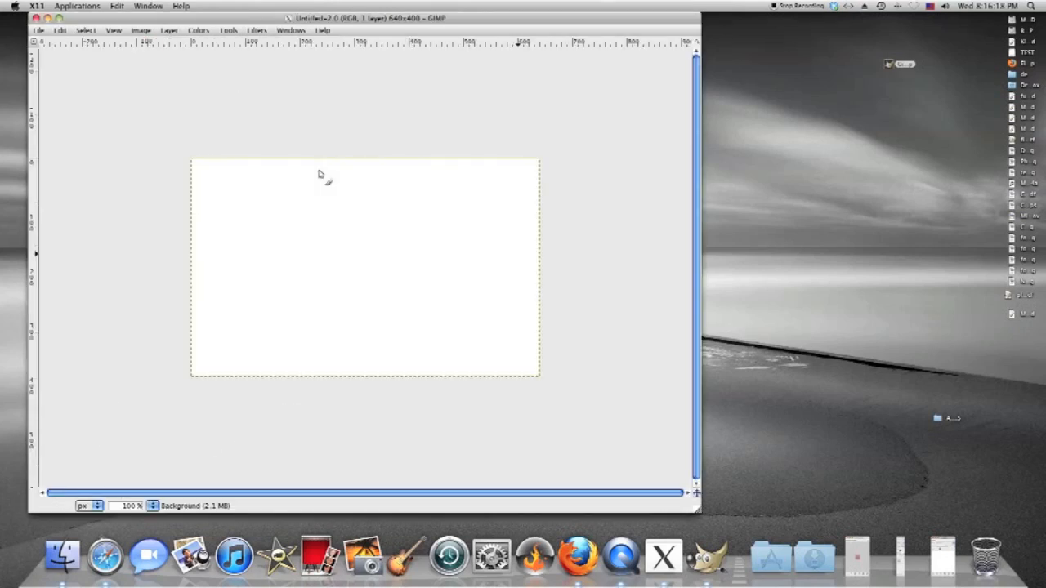
mouse_move(900, 570)
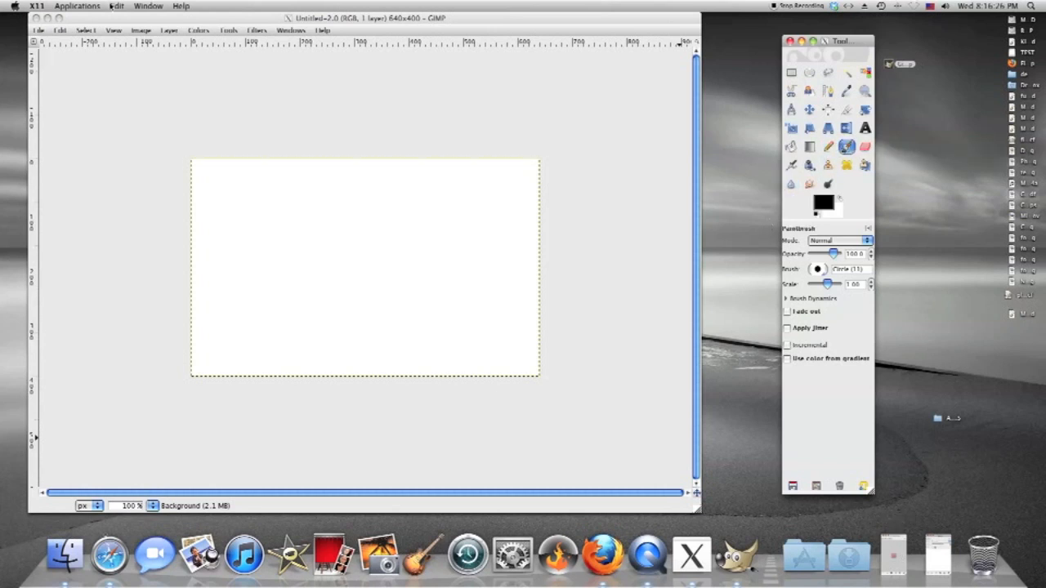
mouse_move(226, 258)
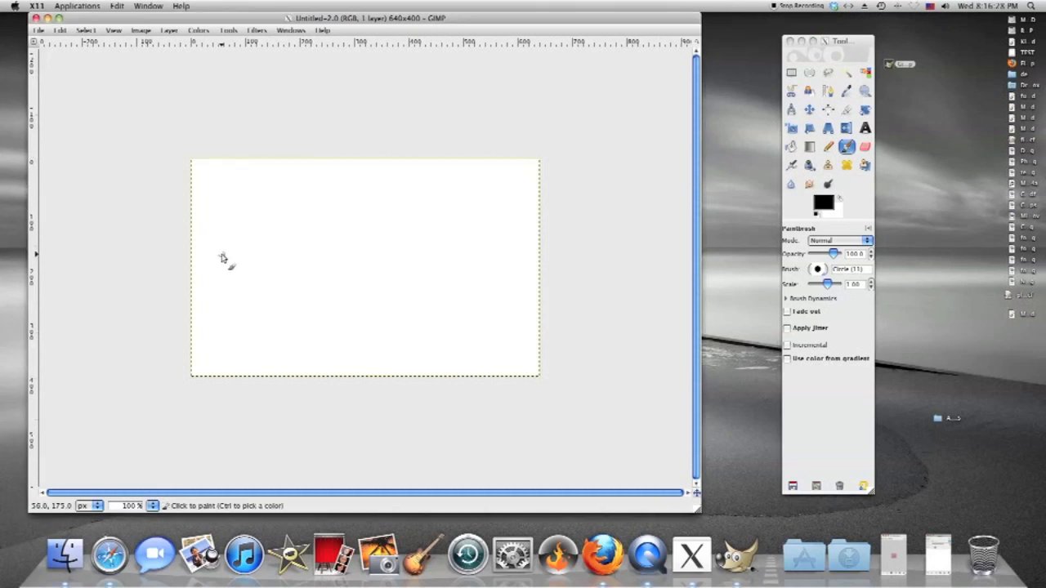
Paint the black starting dot of the zigzag near the canvas's left side
left_click(215, 255)
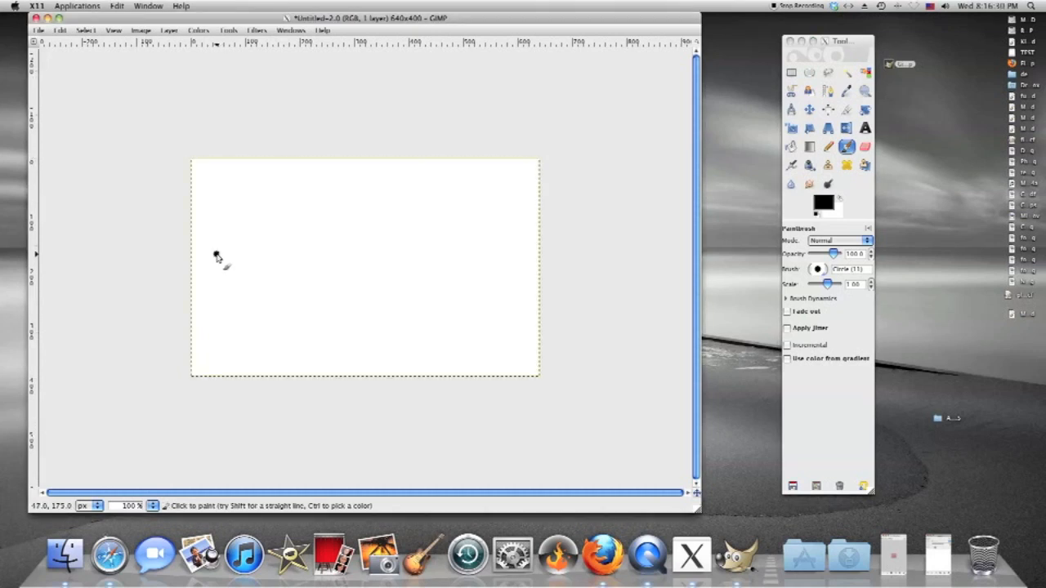
left_click(217, 255)
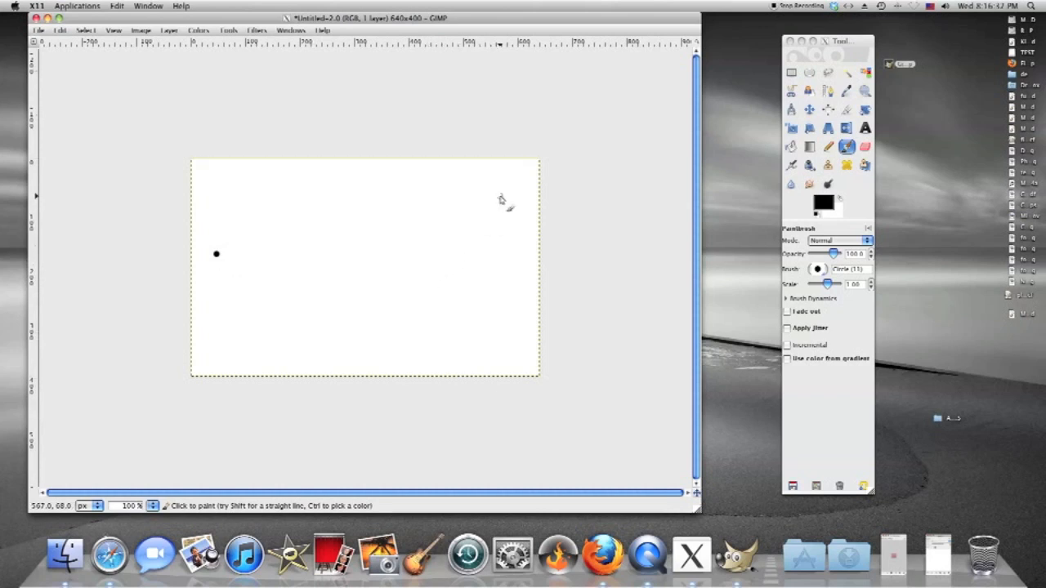
mouse_move(526, 357)
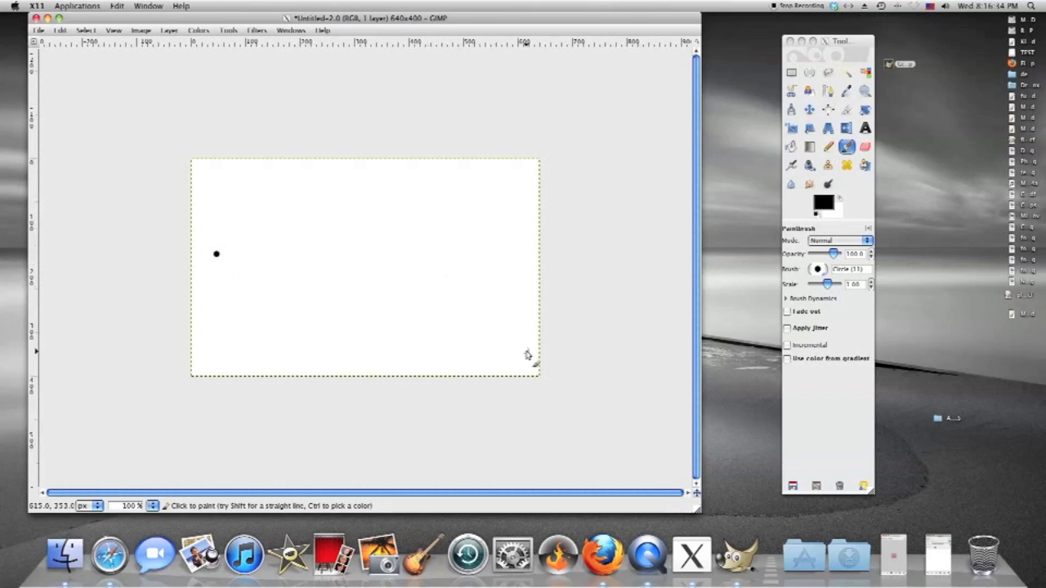
mouse_move(507, 193)
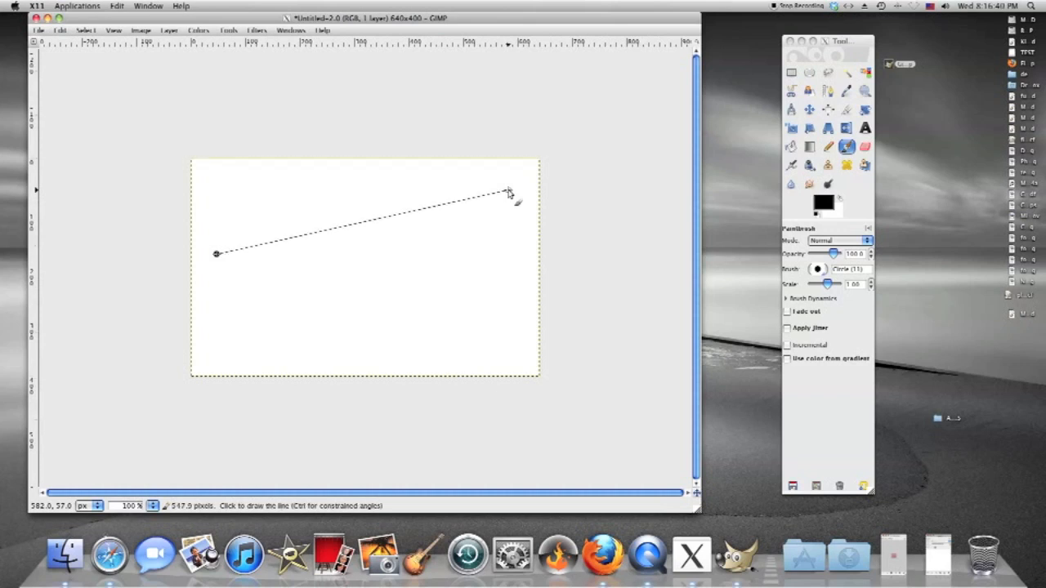
Shift-click three points to join straight black lines zigzagging across the upper canvas
left_click(505, 192)
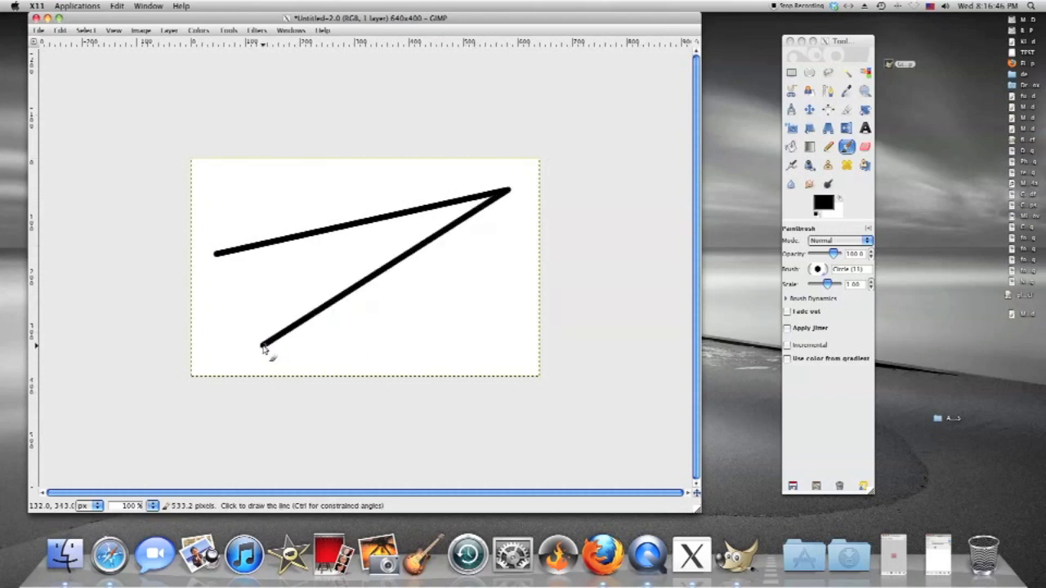
mouse_move(530, 286)
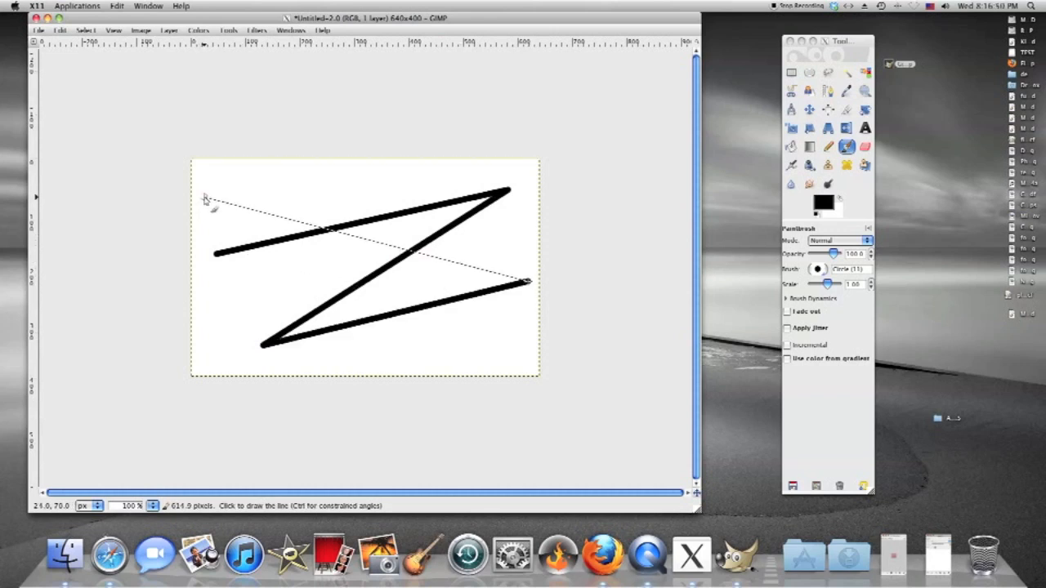
left_click(530, 281)
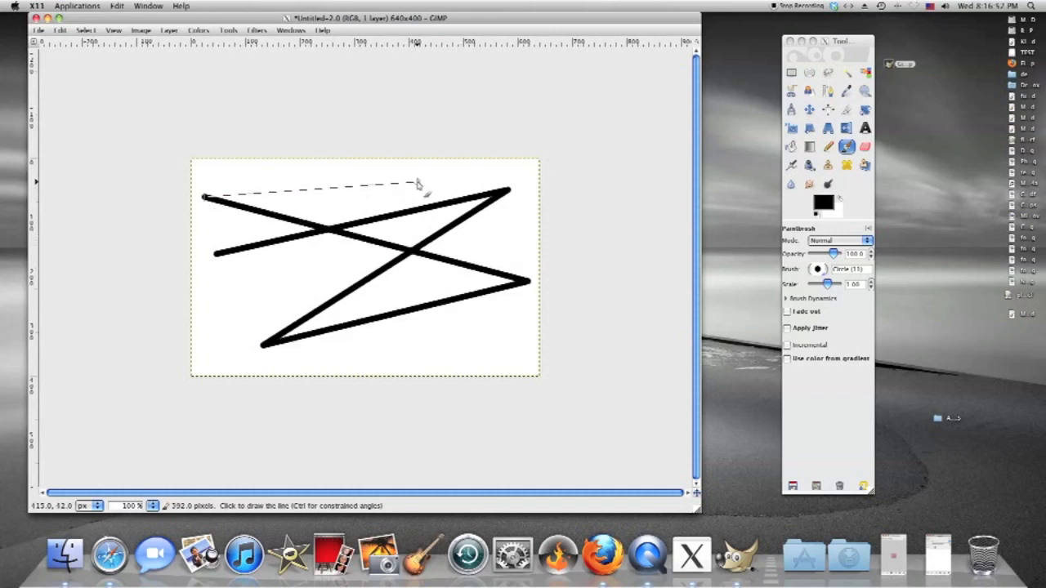
left_click(419, 183)
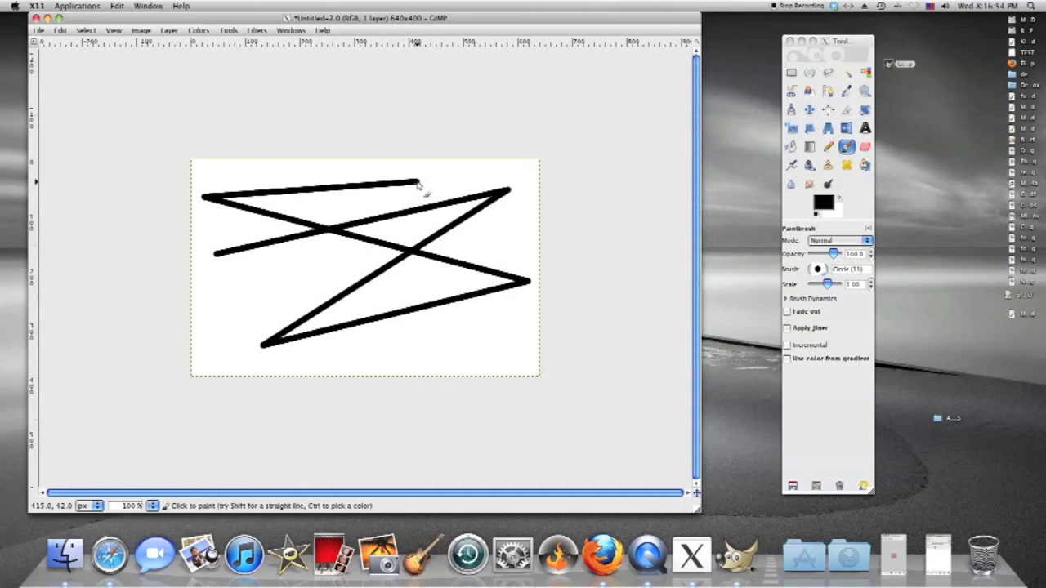